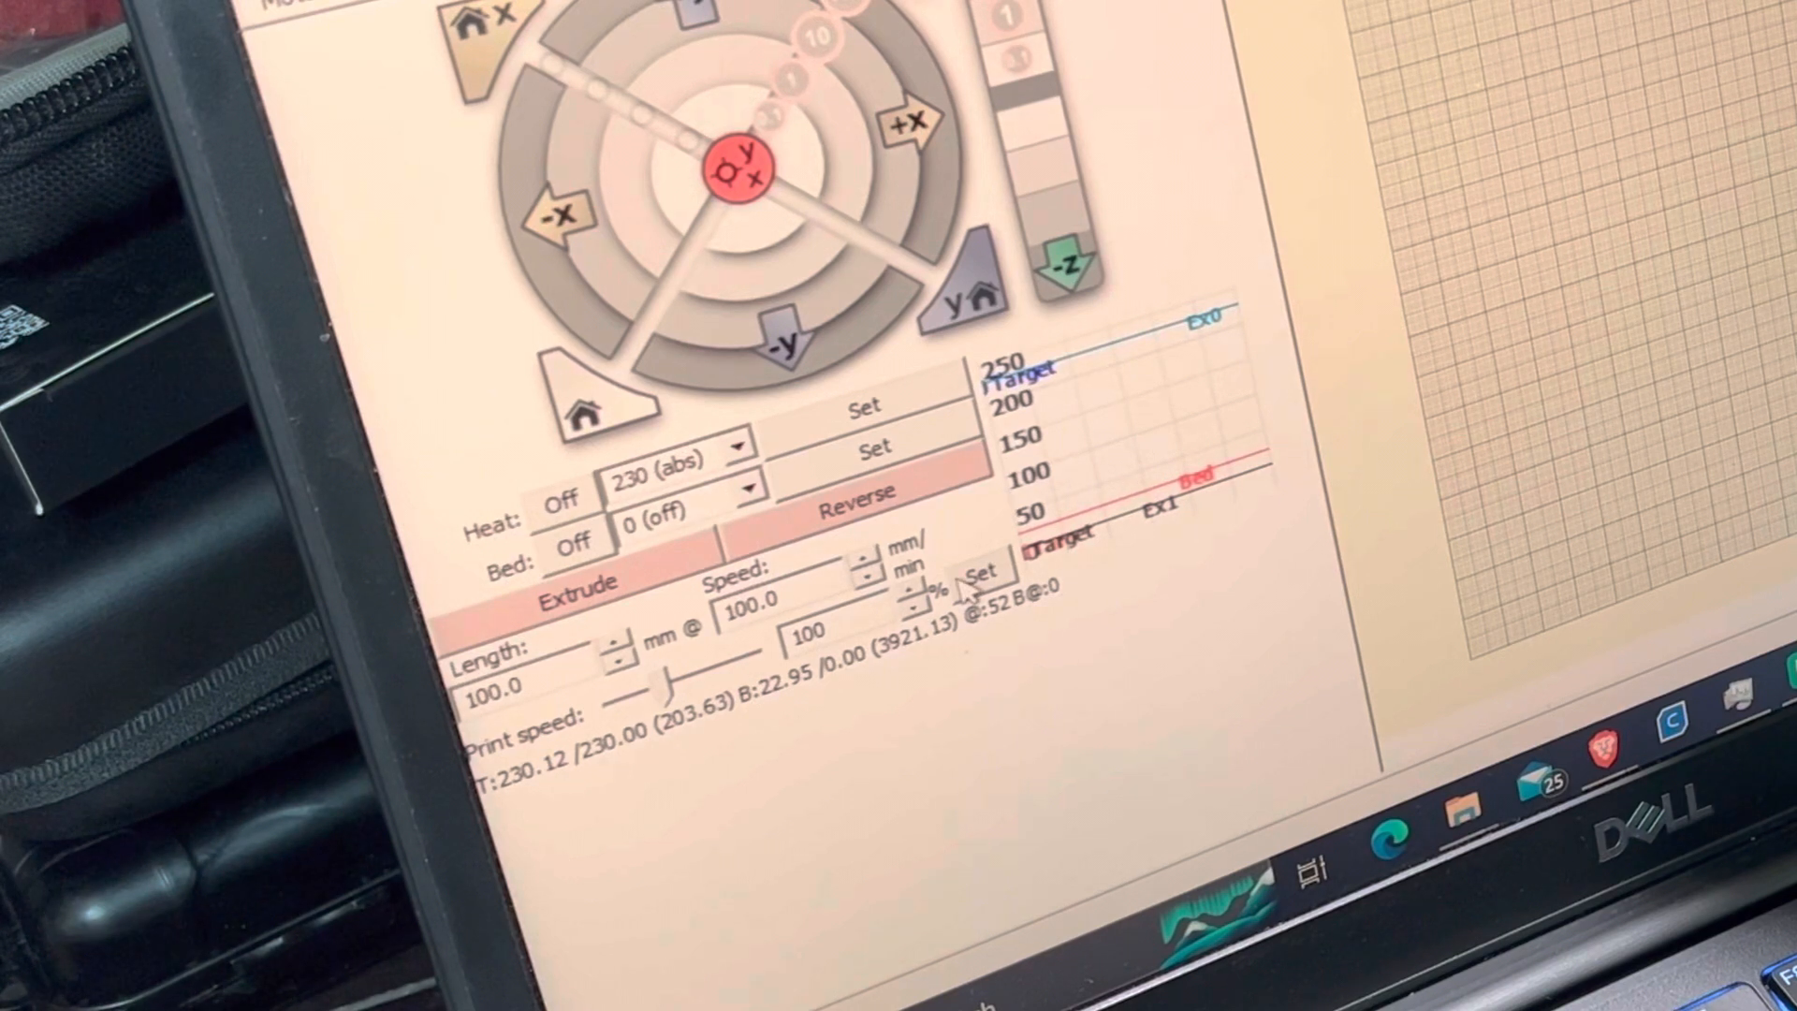
{"action": "mouse_move", "coordinate": [1226, 275]}
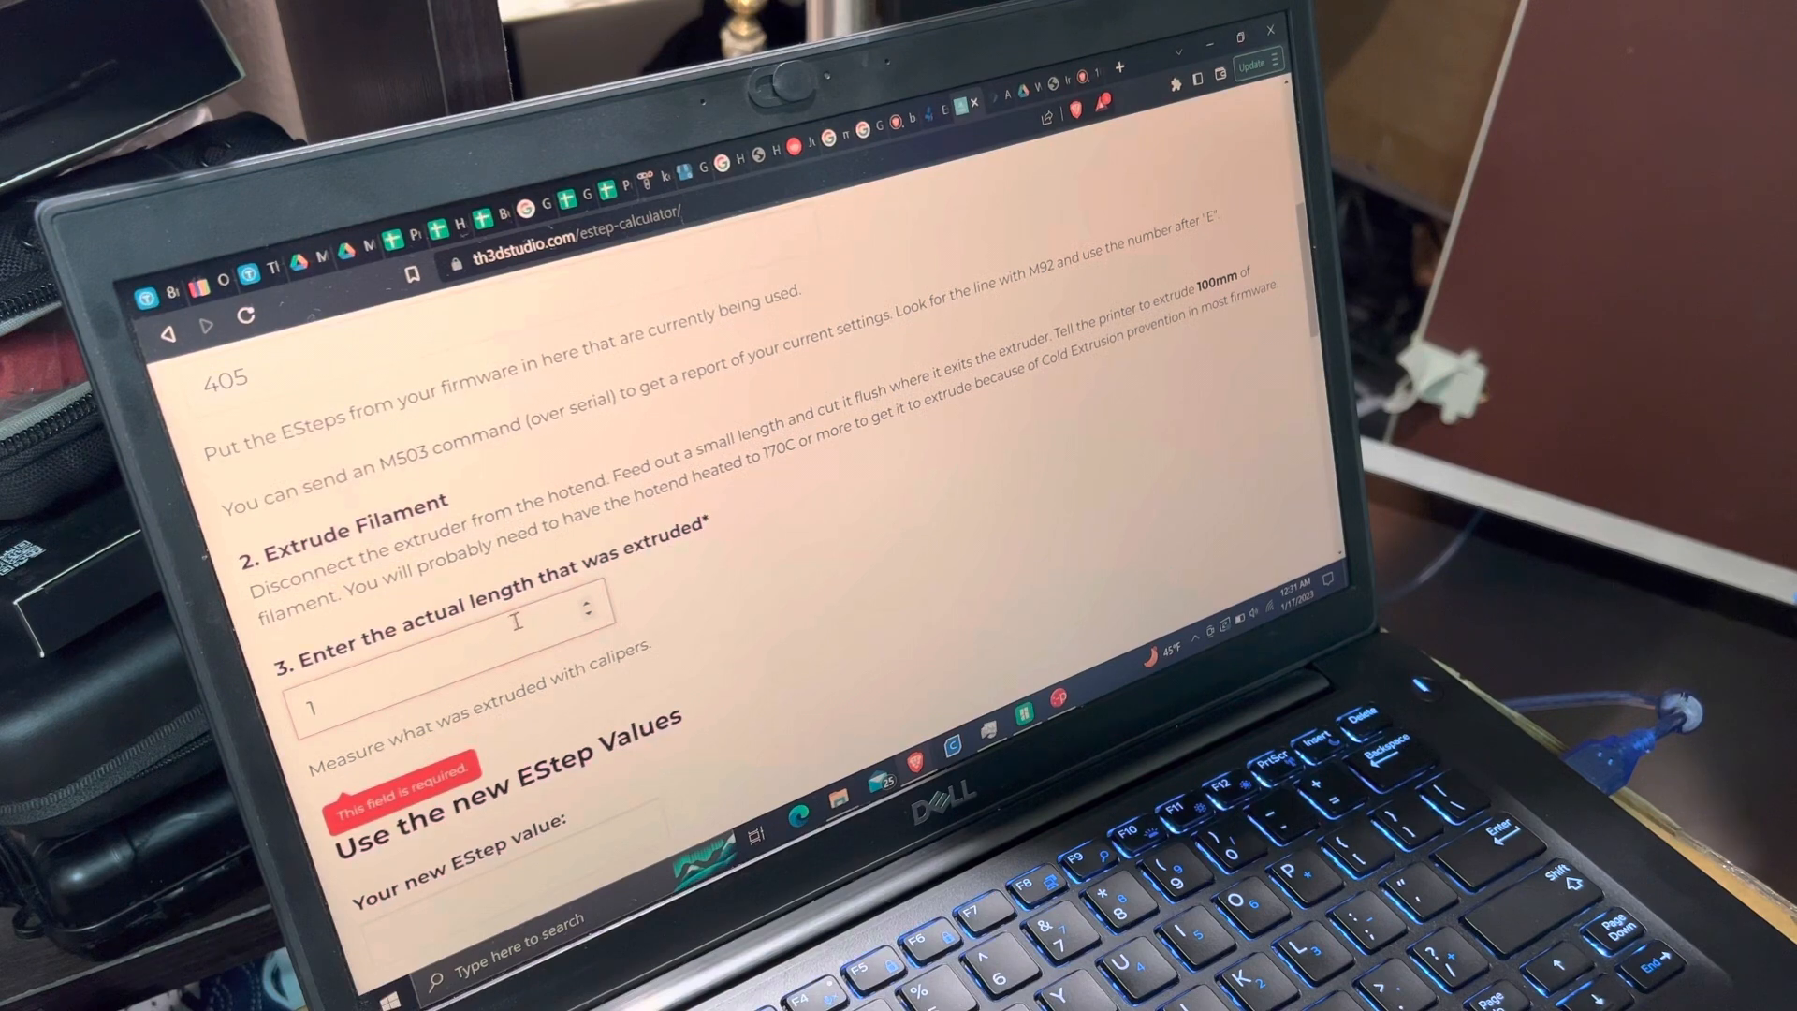
Enter the measured extruded length 95.5 mm, yielding new E-step value 424.08 (M92 E424.08).
{"action": "key", "text": "backspace"}
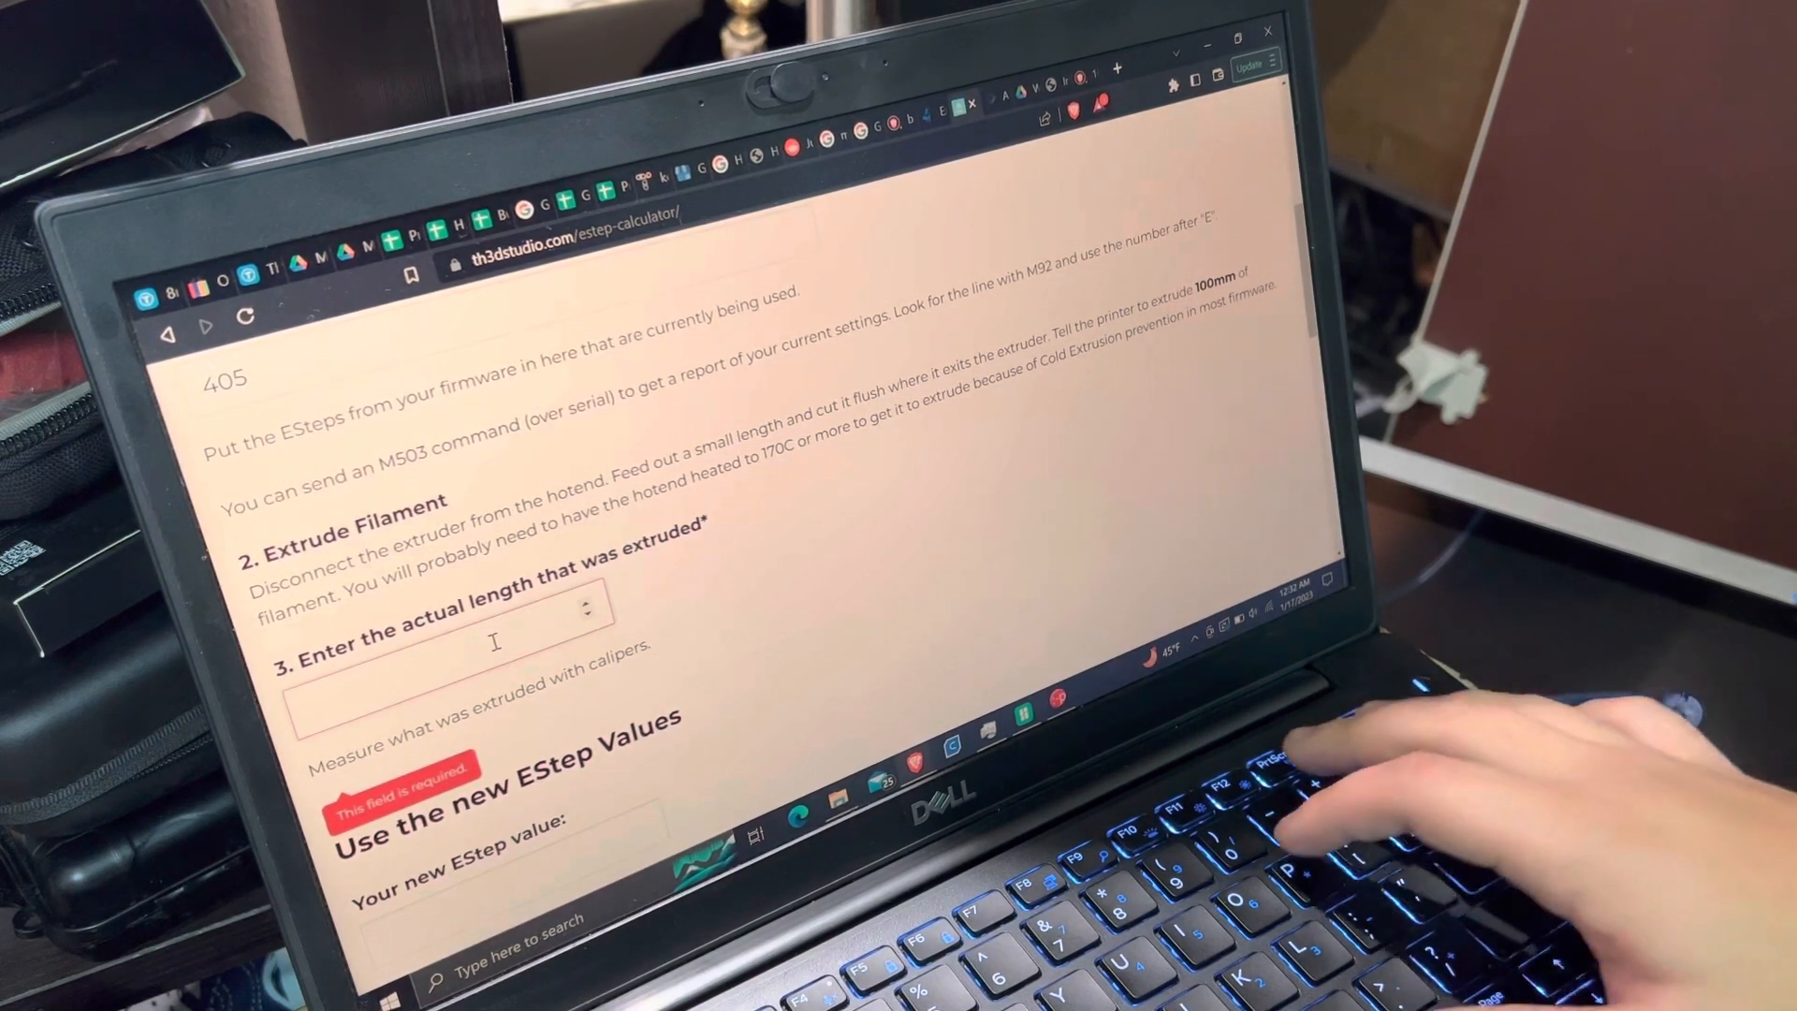
{"action": "type", "text": "9"}
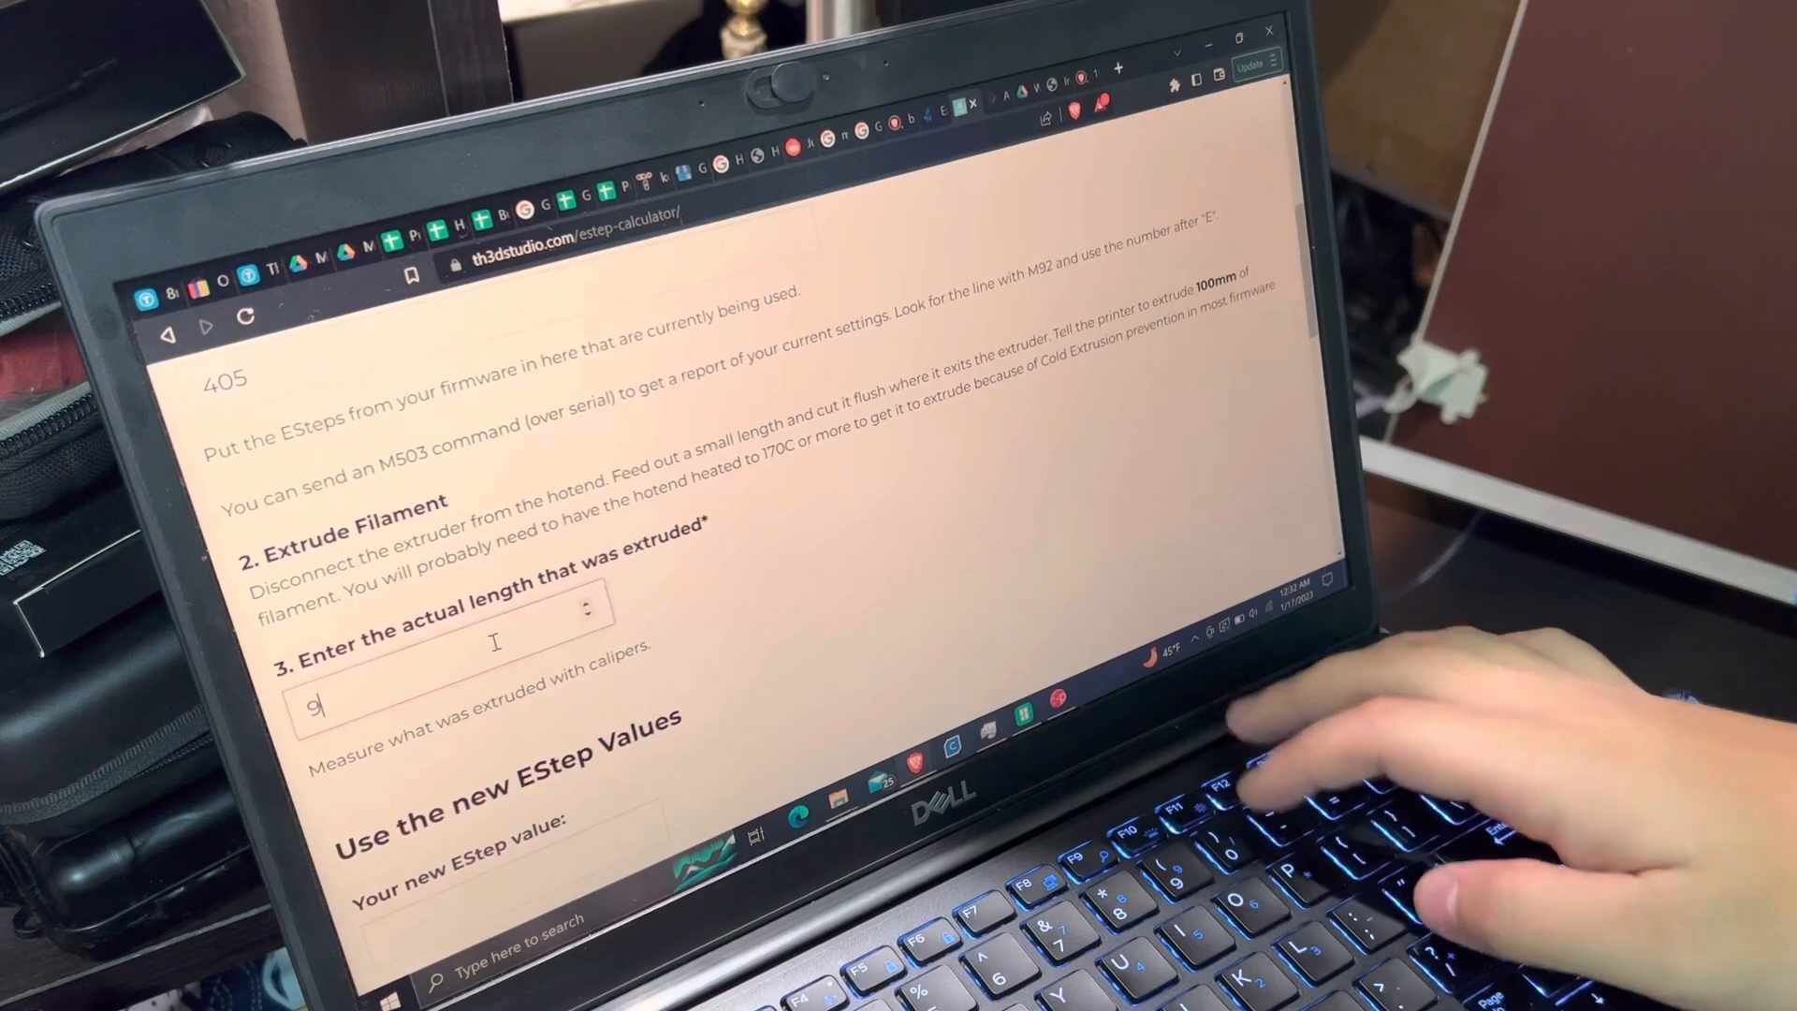
{"action": "type", "text": "5.5"}
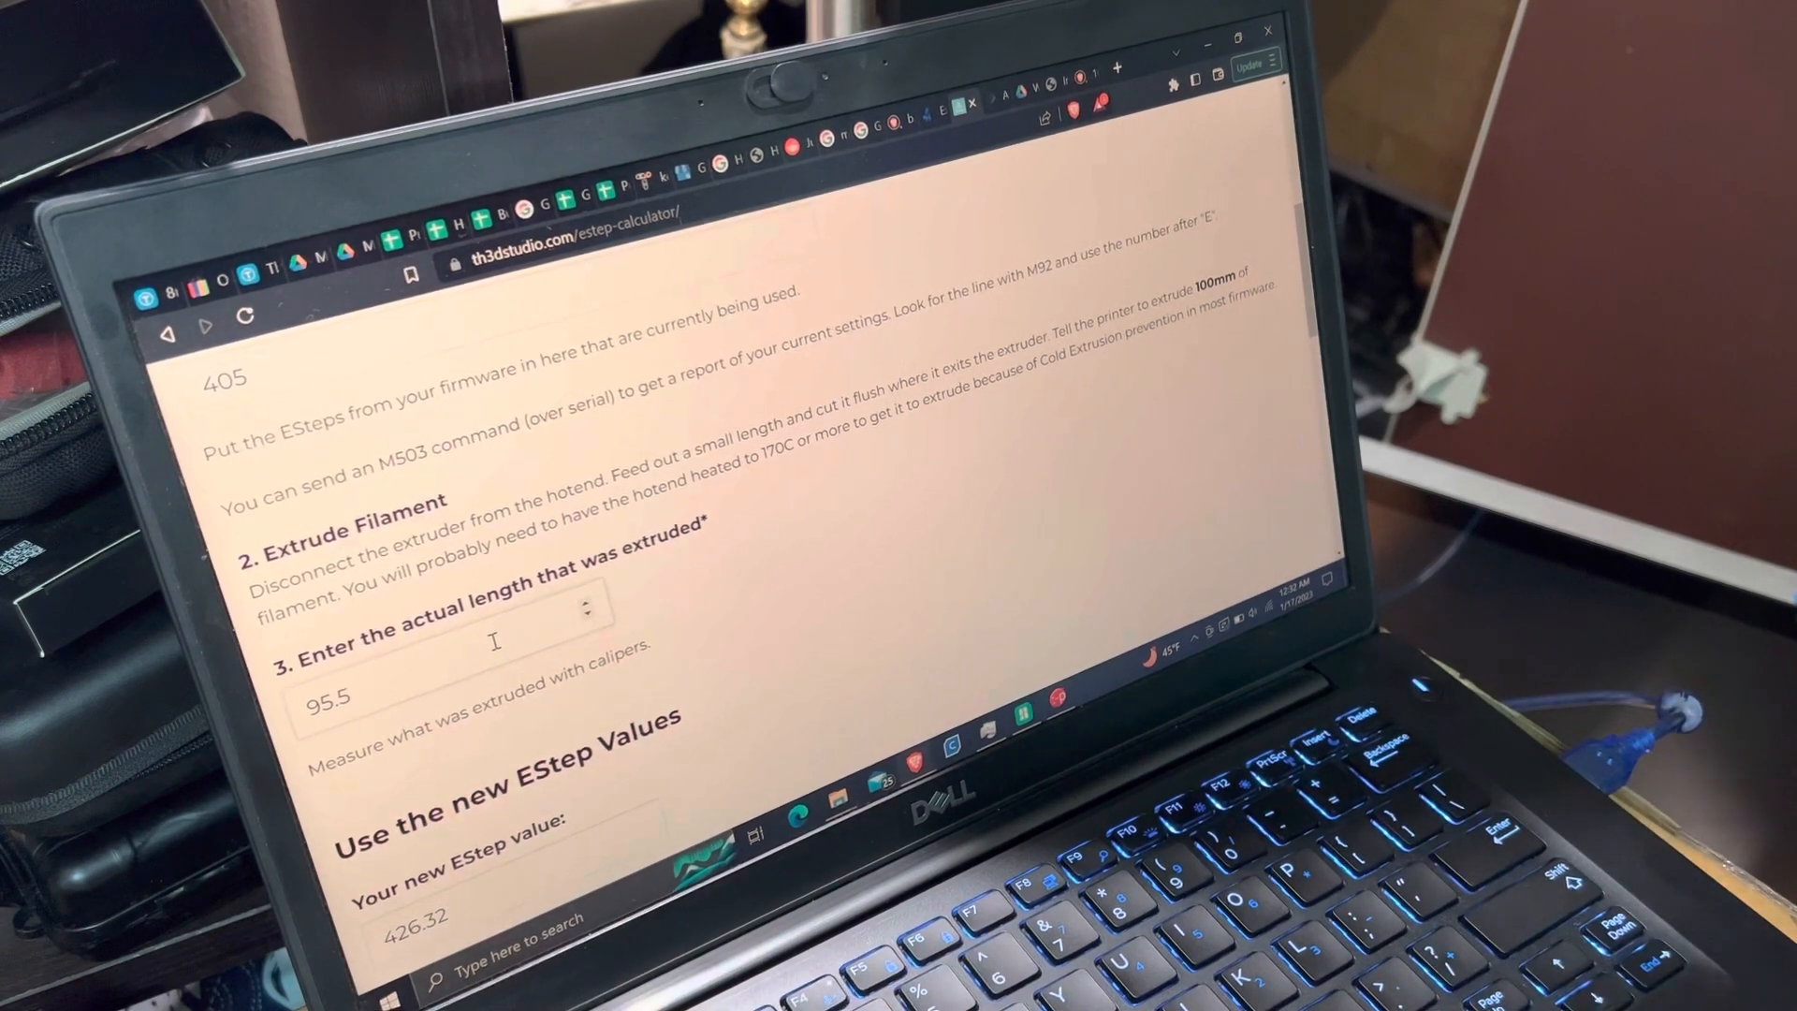
{"action": "scroll", "scroll_direction": "down", "scroll_amount": 3}
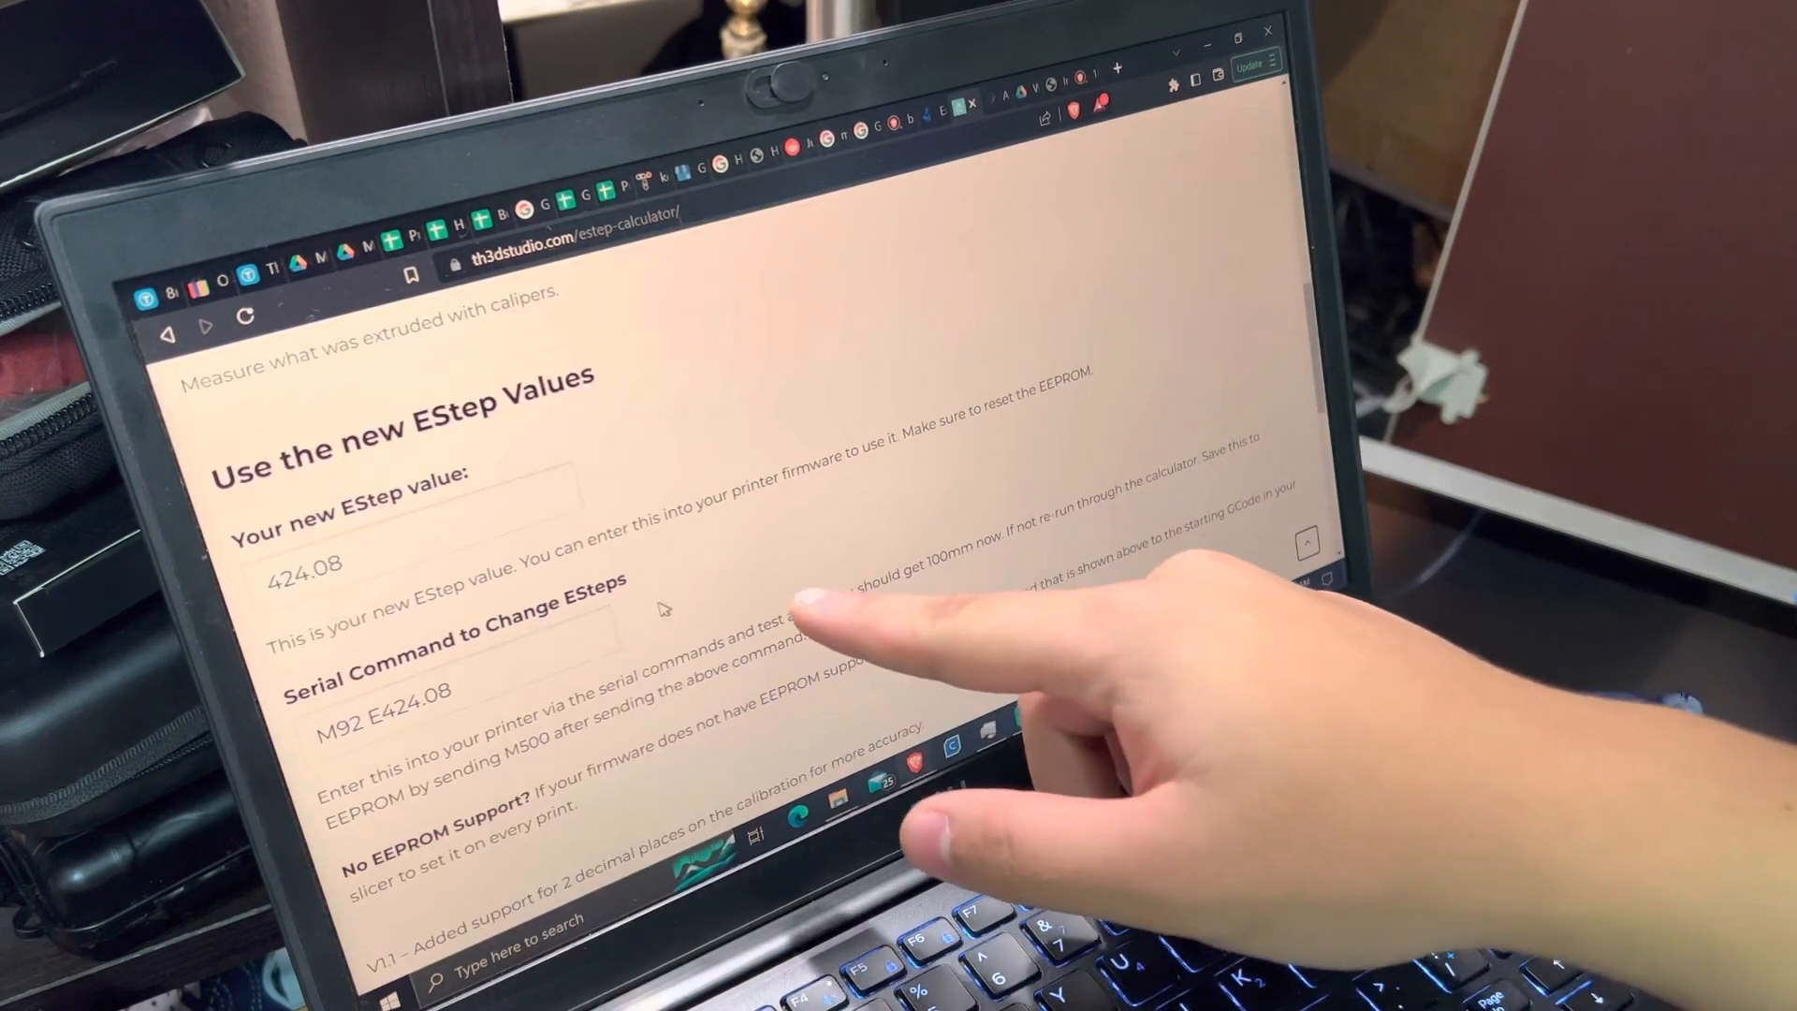